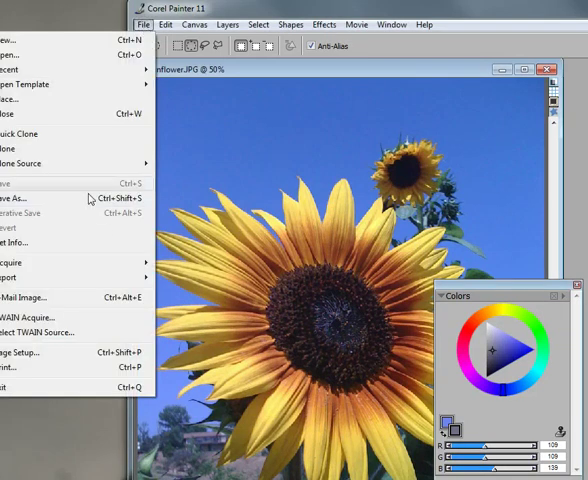
Create a quick clone of the sunflower photo from the File menu
click(194, 24)
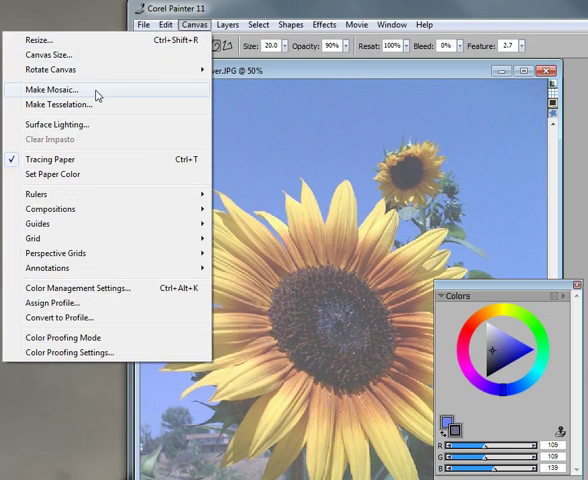
Open the Make Mosaic dialog from the Canvas menu for the sunflower clone
click(59, 89)
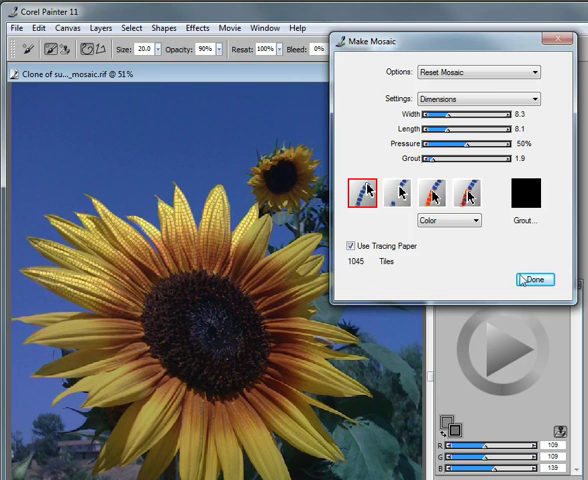
Close the Make Mosaic dialog with Done to view tiled petals on black grout
click(535, 280)
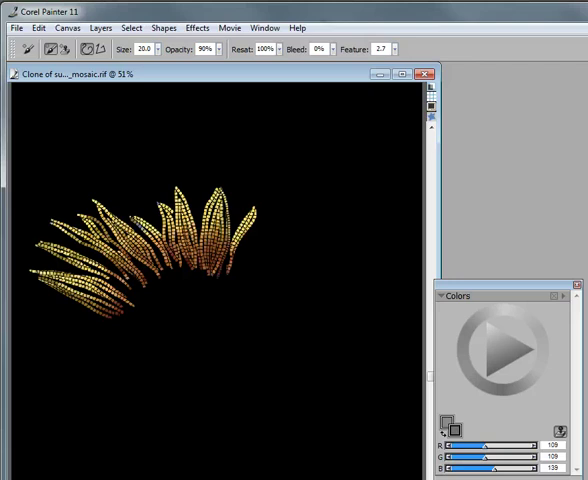